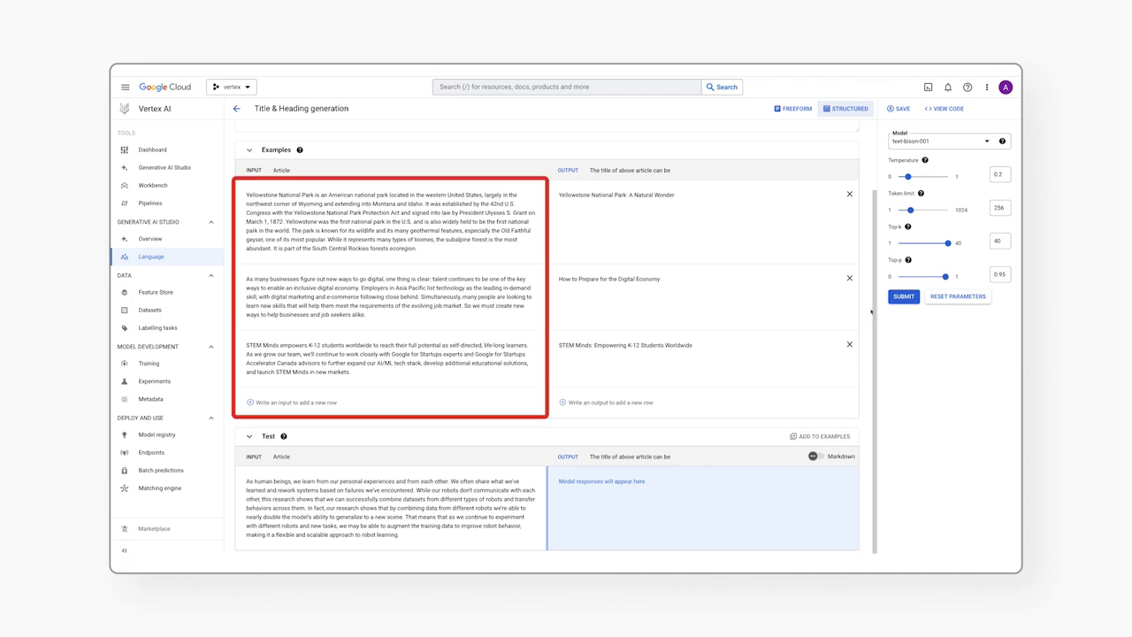
mouse_move(903, 297)
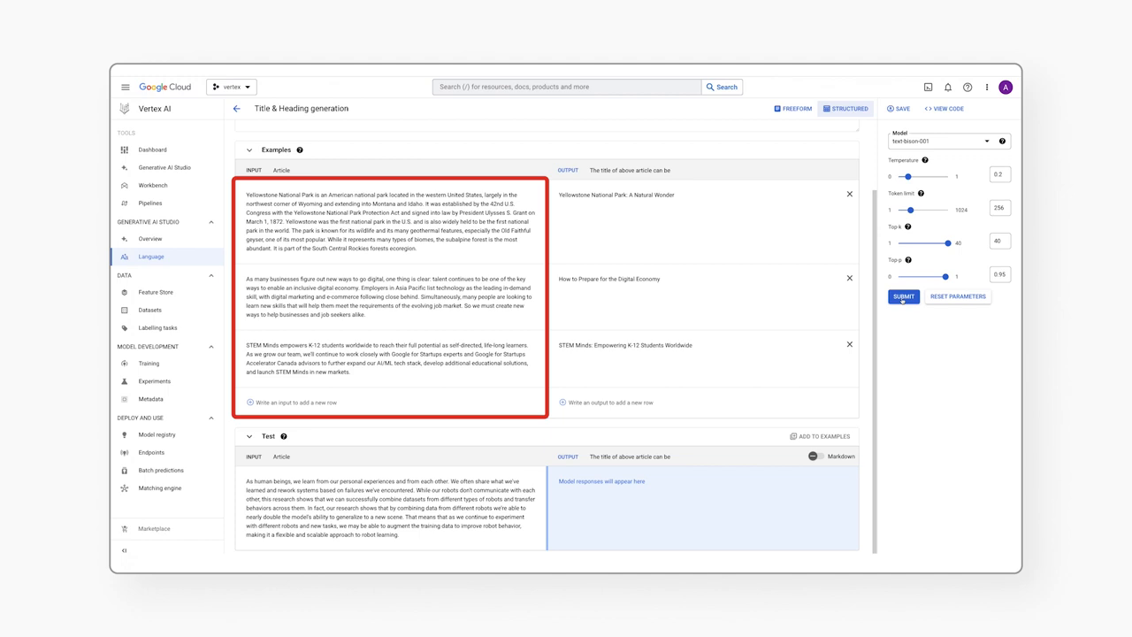
Step: Submit the title-generation prompt to get a title for the test article
left_click(903, 297)
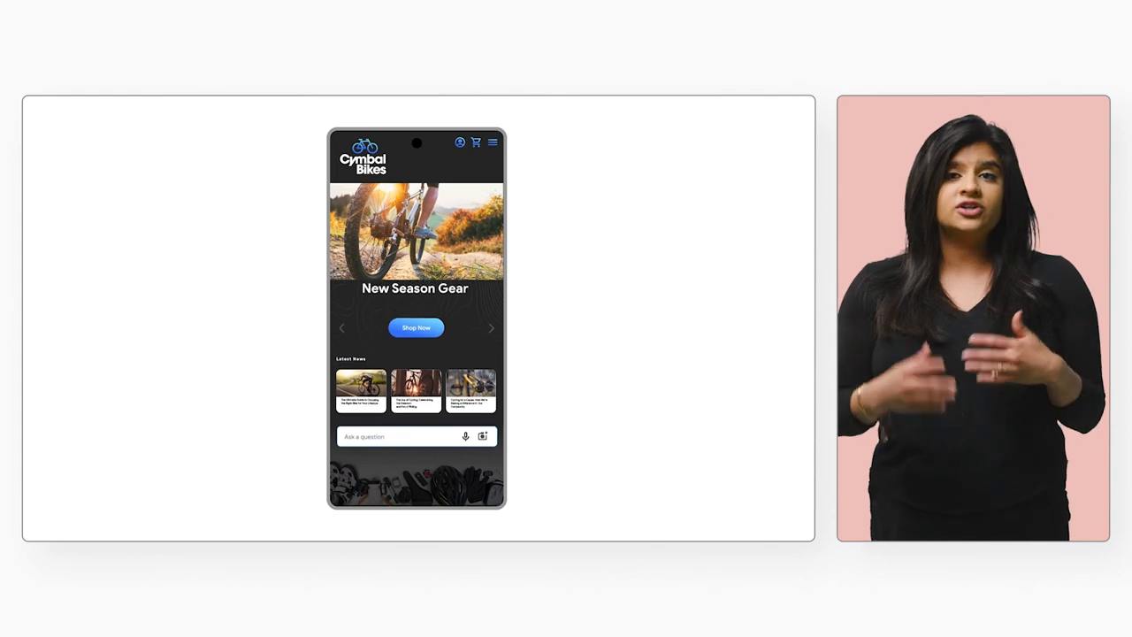
Step: Ask the shopping assistant for a bike for triathlons and commuting to work in NYC
left_click(416, 435)
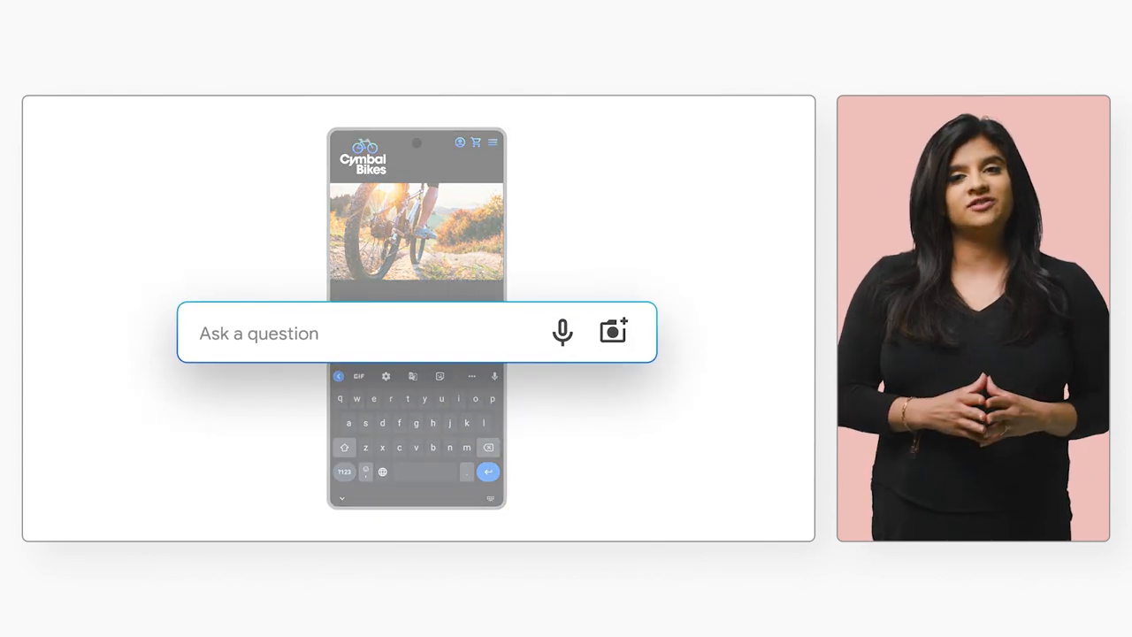
type("Hi. I'm getting into triathlons. I want to")
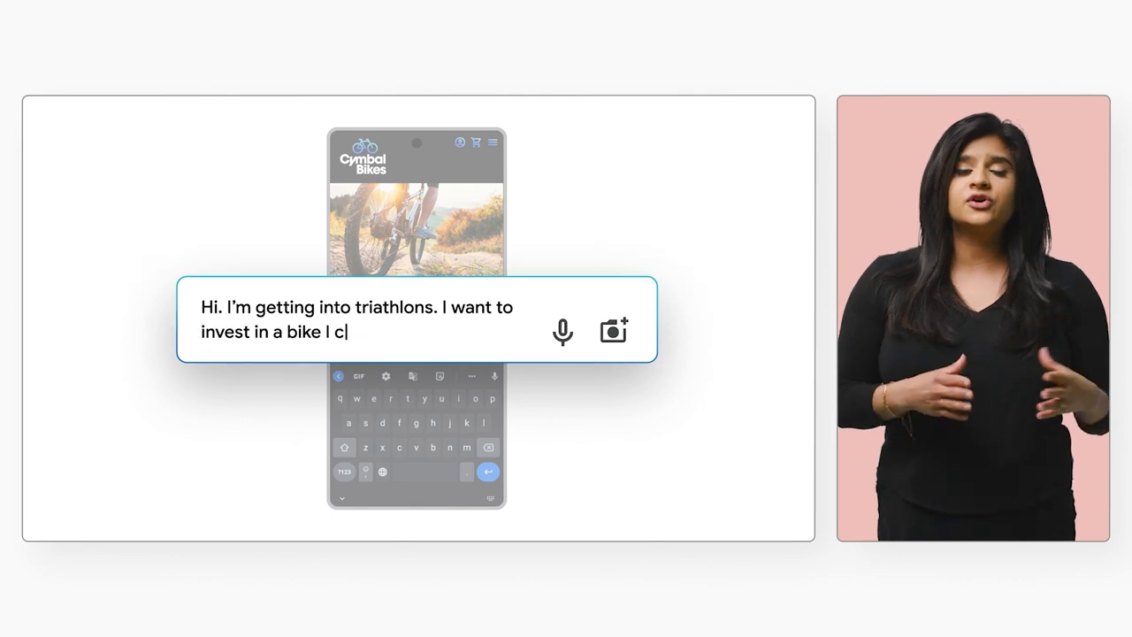
type("an use for that but also for commuting t")
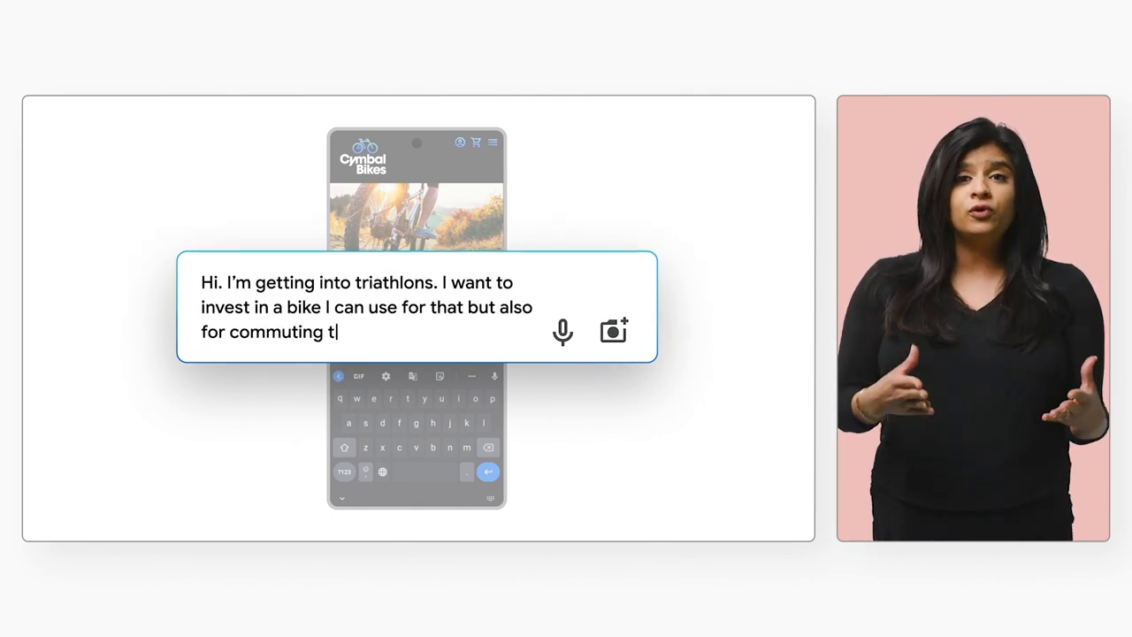
type("o work in NYC.")
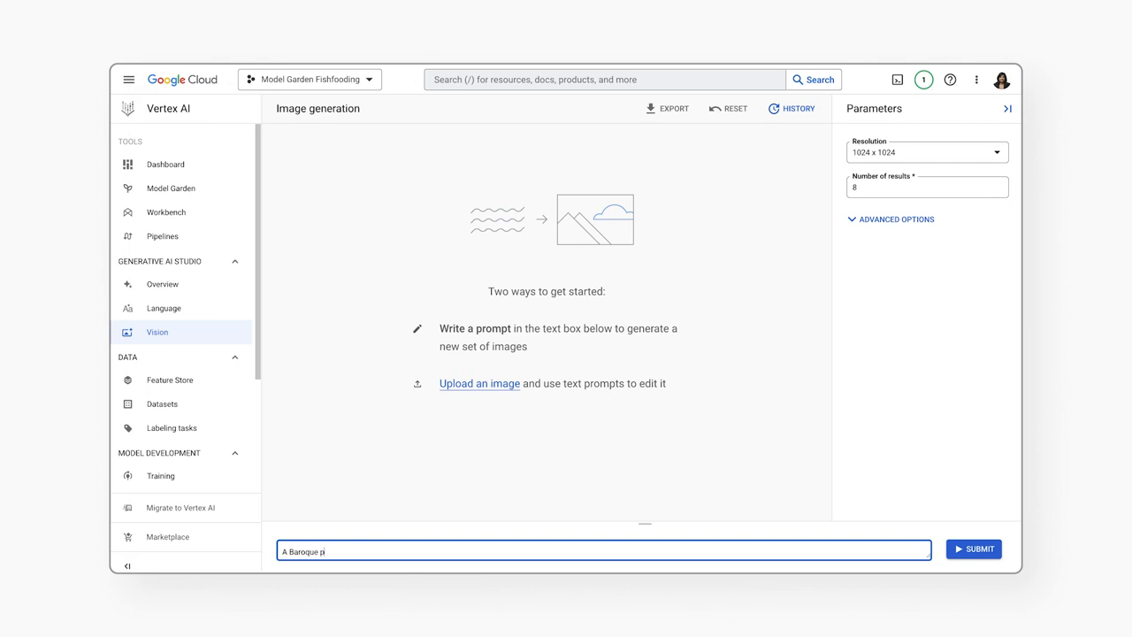
Step: Submit the prompt "A Baroque painting of chicken enchiladas" to generate images
type("ainting of chicken enchiladas")
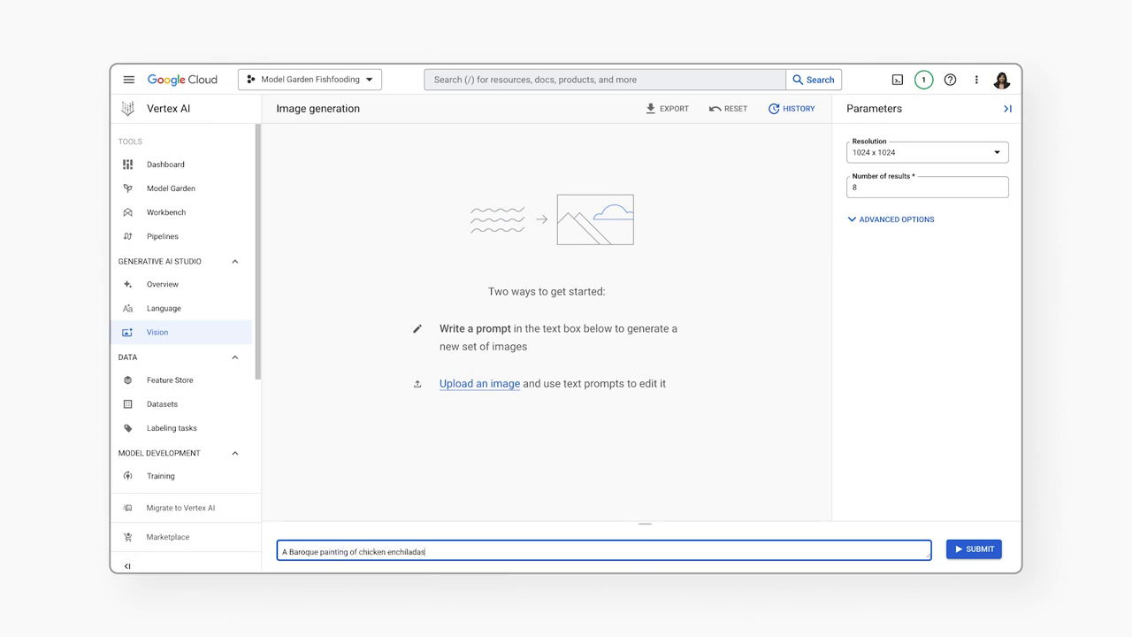
left_click(973, 548)
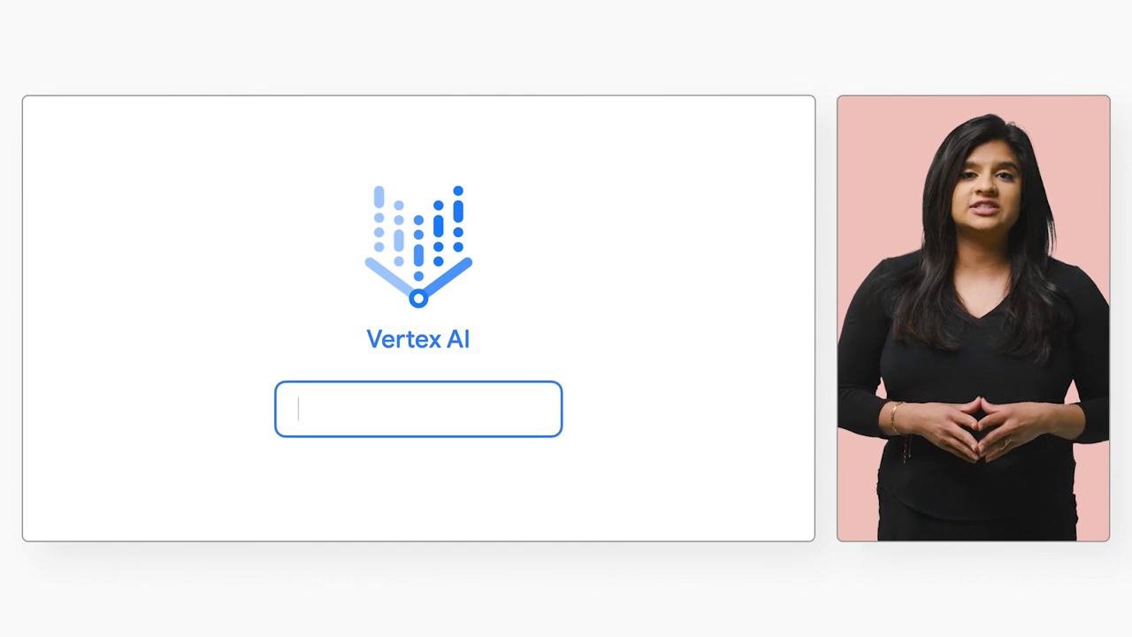
Step: Enter cloud.google.com/vertex-ai into the closing slide's link field
type("cloud.google.com/vertex-ai")
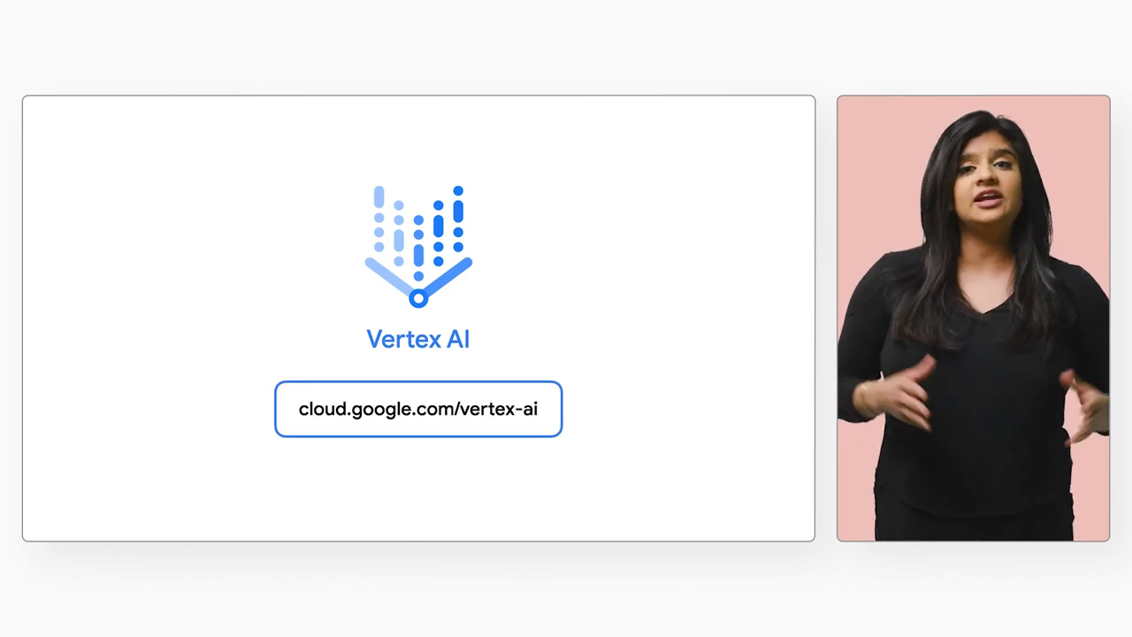